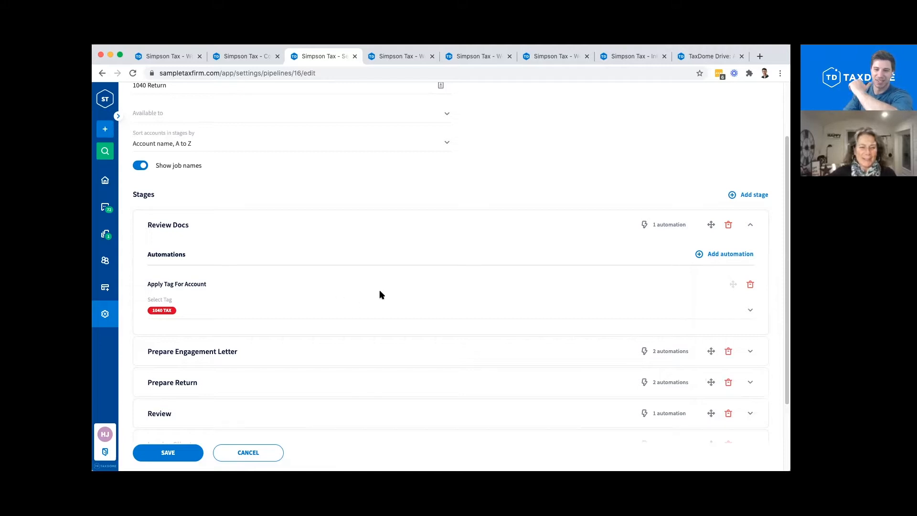
pyautogui.moveTo(383, 304)
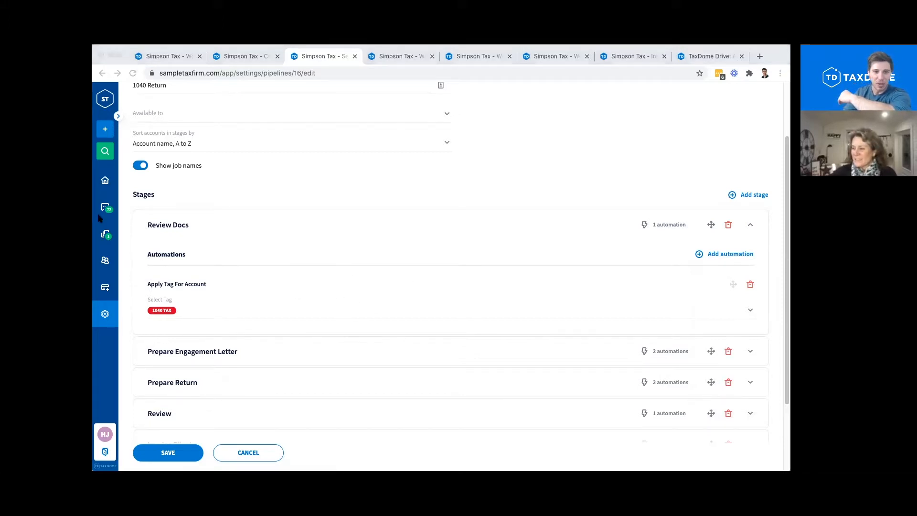
pyautogui.moveTo(609, 296)
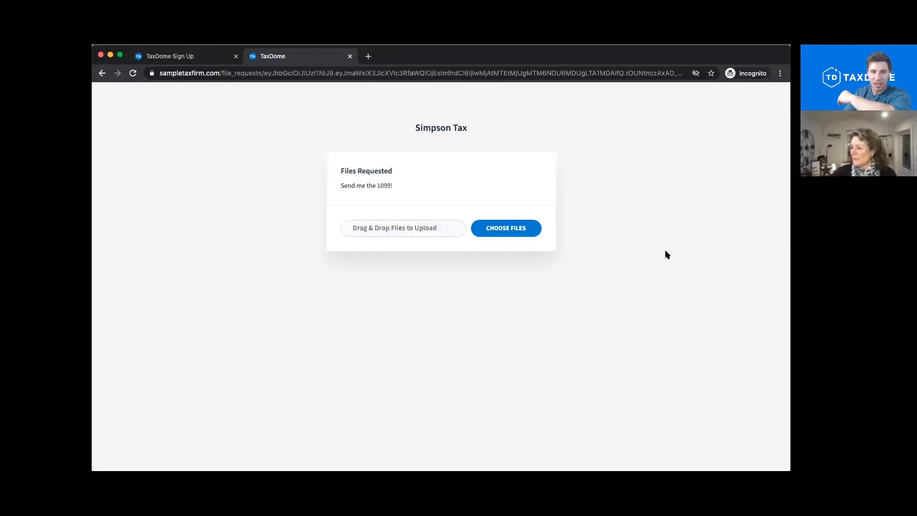
# Go to the Simpson Tax firm website home page at sampletaxfirm.com
pyautogui.click(170, 56)
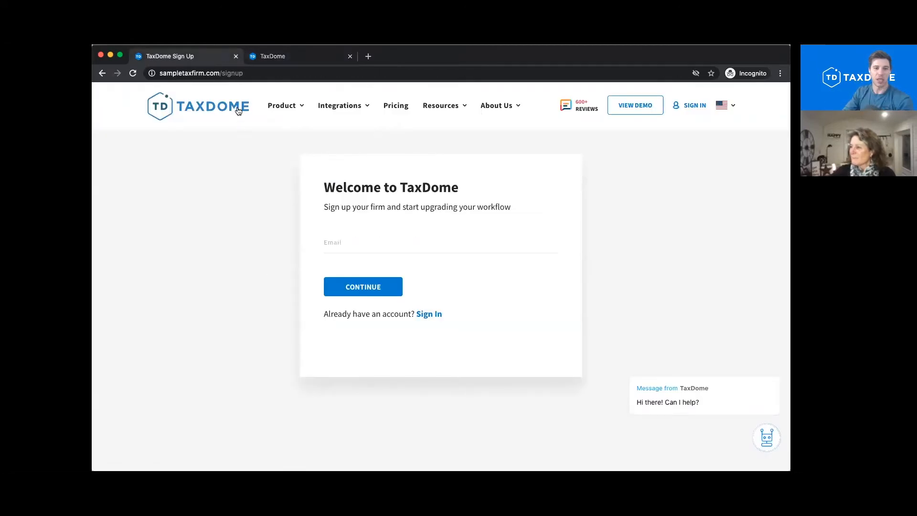
pyautogui.click(202, 73)
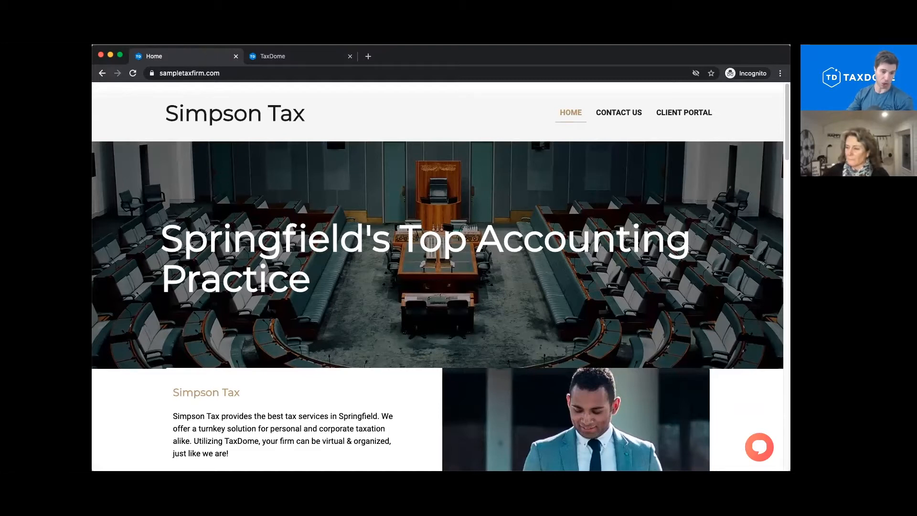
# Reach the client portal sign-in page and follow its Sign up link
pyautogui.click(683, 112)
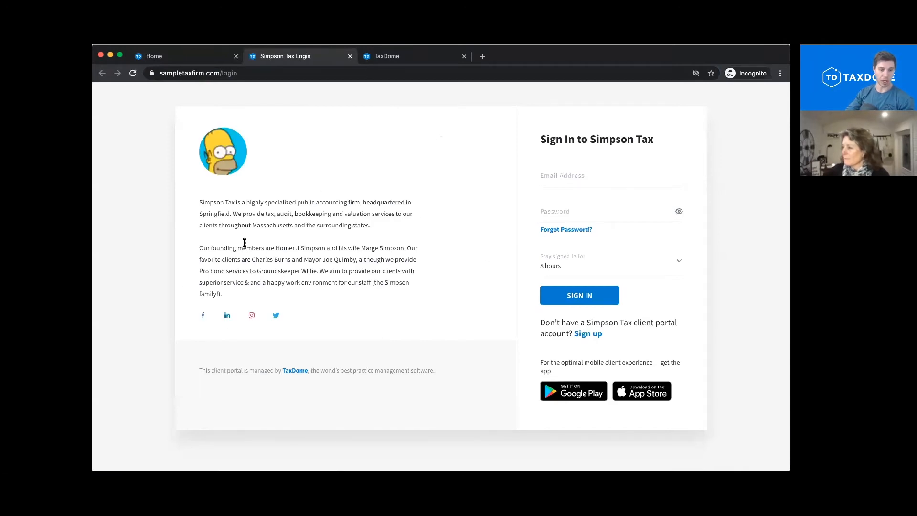
pyautogui.moveTo(585, 399)
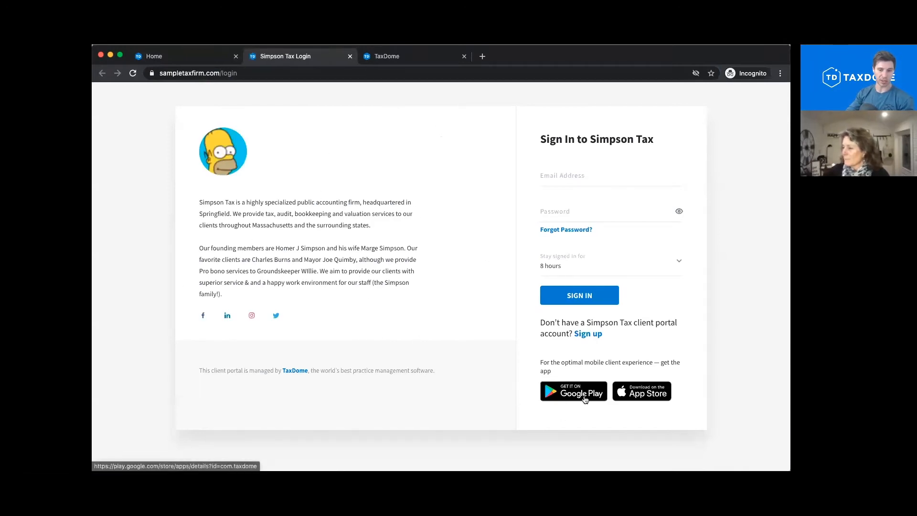
pyautogui.moveTo(388, 264)
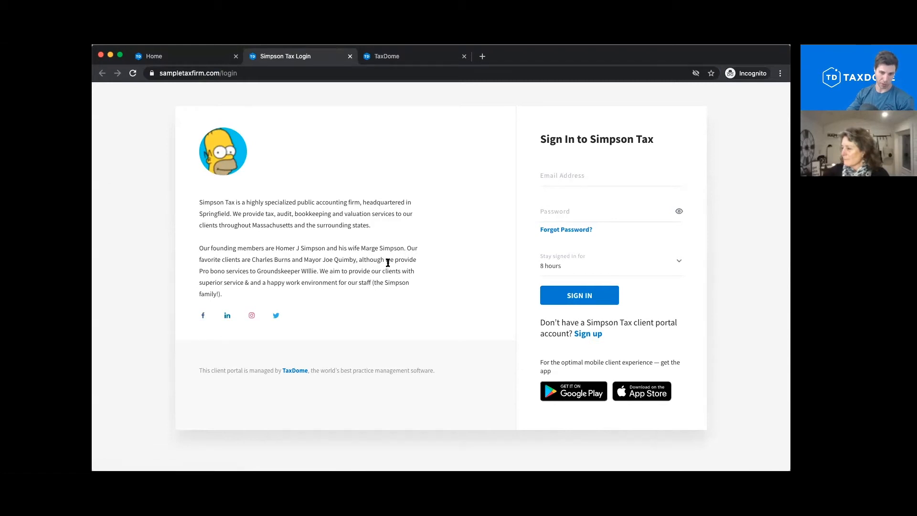
pyautogui.click(588, 333)
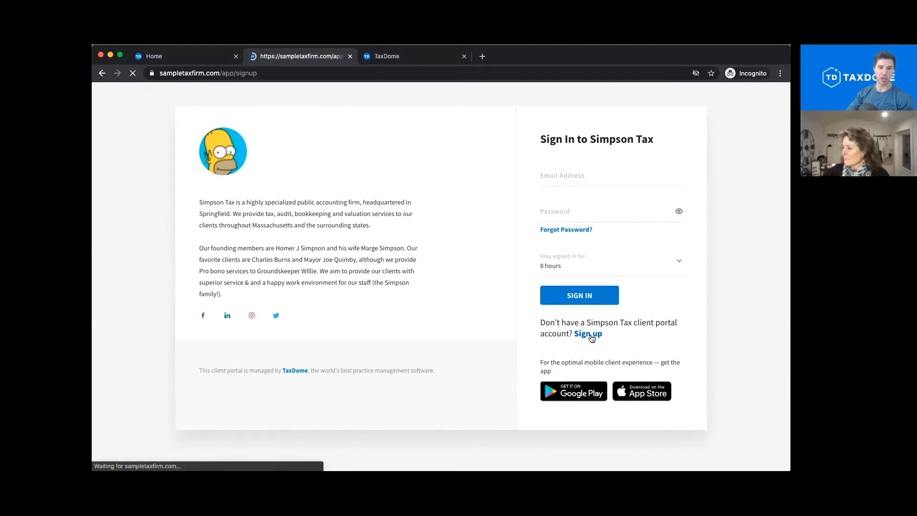
pyautogui.click(588, 334)
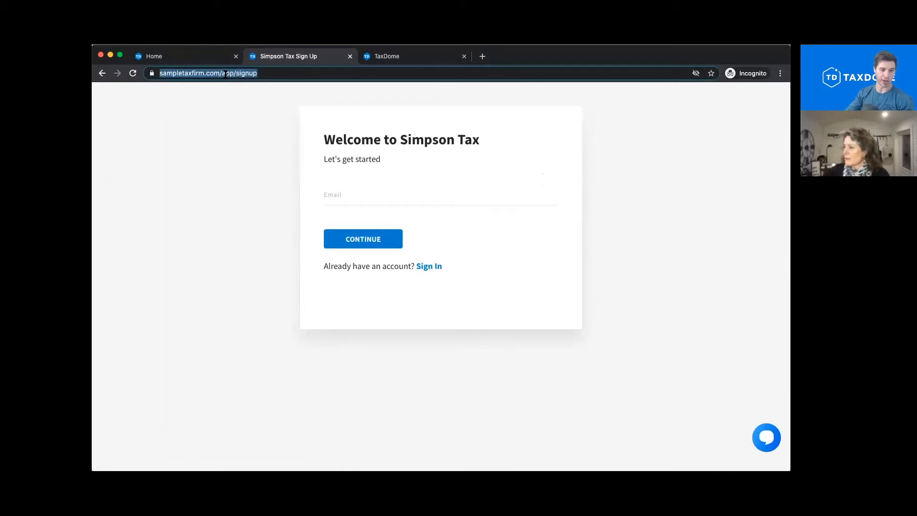
pyautogui.moveTo(220, 132)
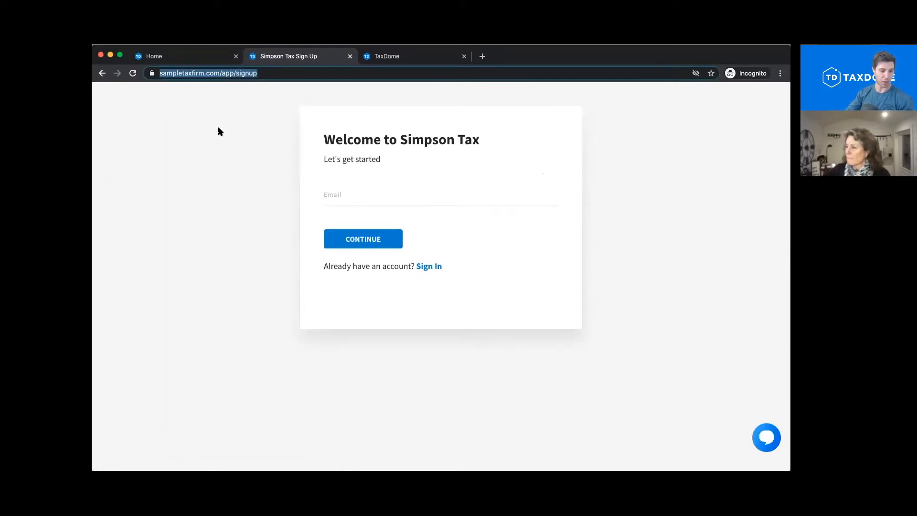
pyautogui.click(441, 194)
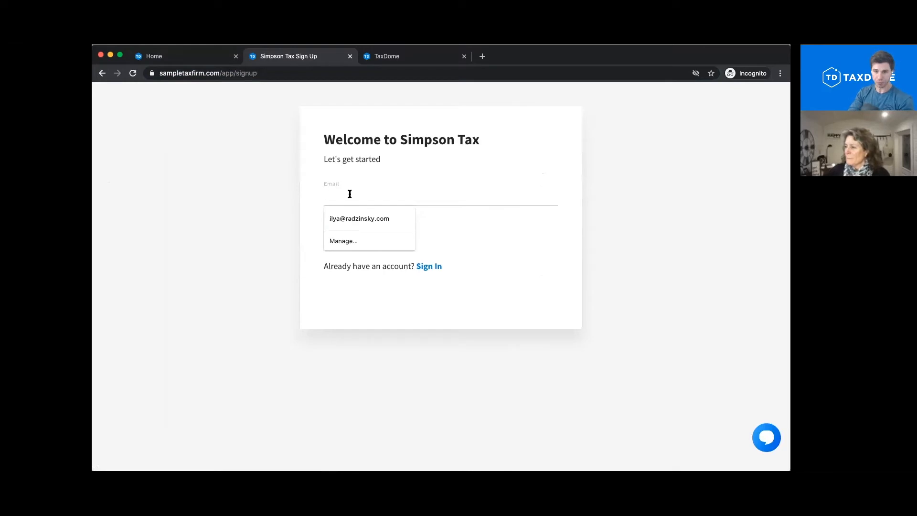
pyautogui.write('test@Taxdome.com')
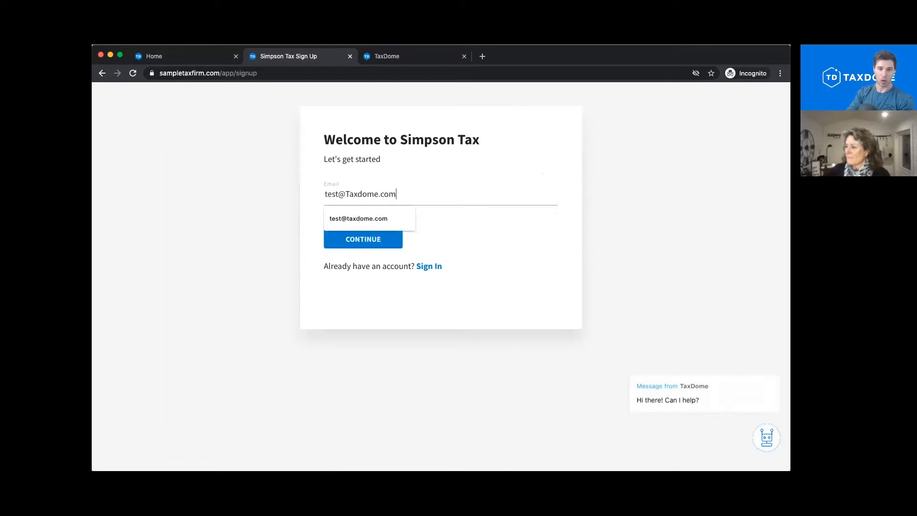
pyautogui.click(364, 239)
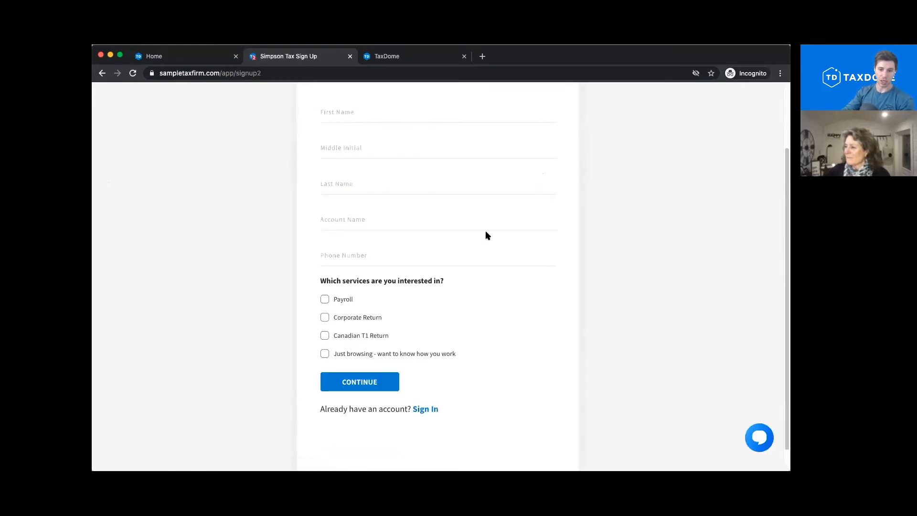
pyautogui.scroll(3)
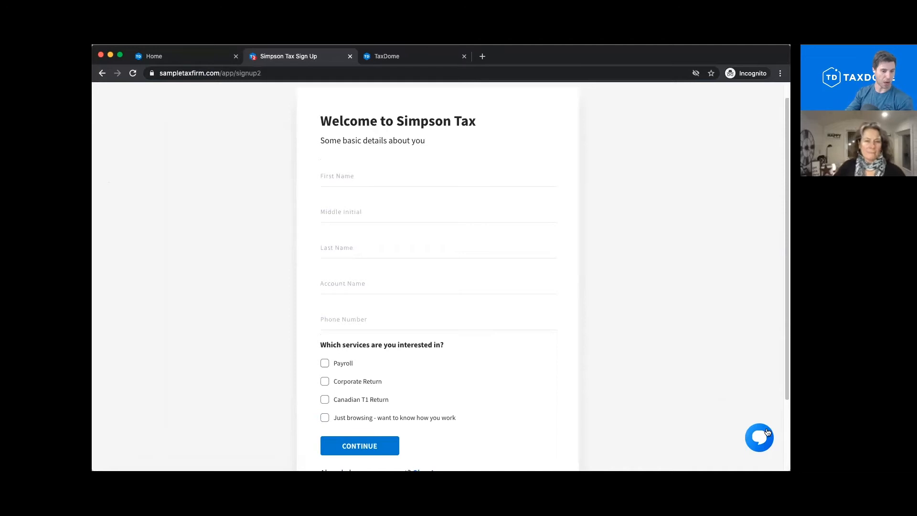
pyautogui.moveTo(678, 274)
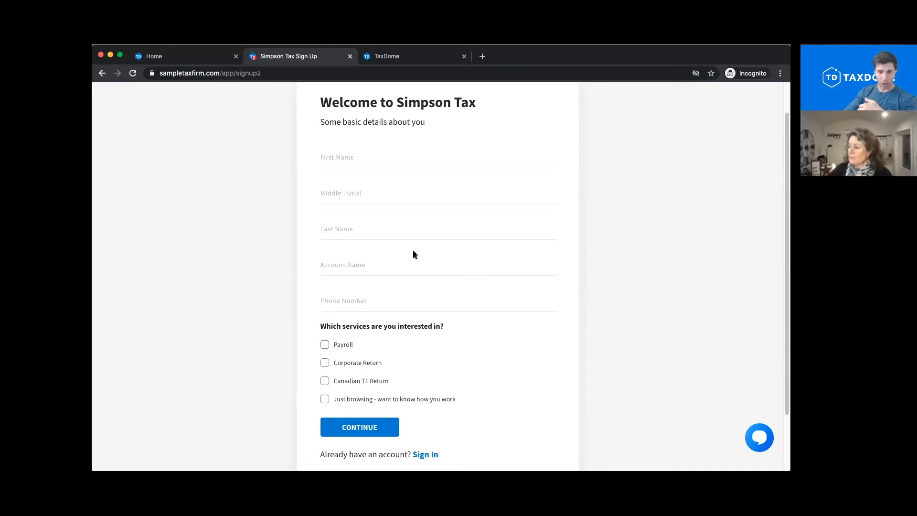
pyautogui.scroll(-3)
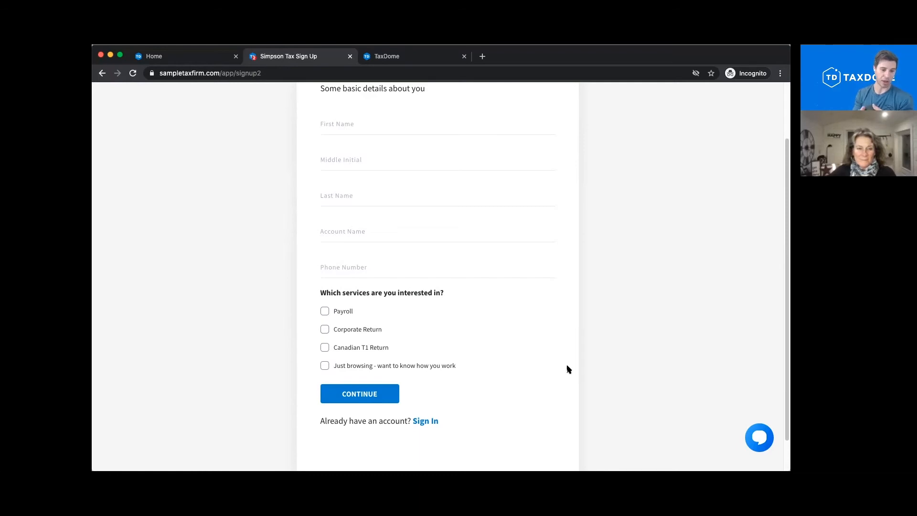
pyautogui.scroll(3)
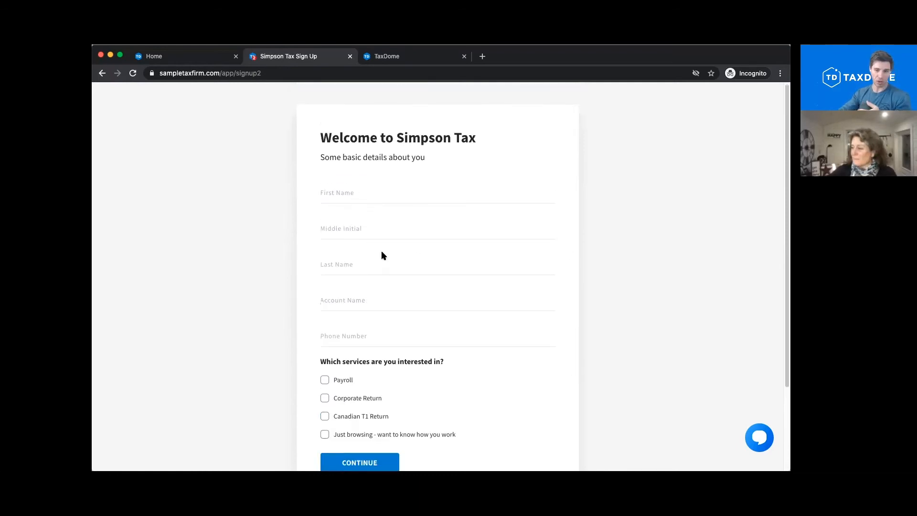
pyautogui.scroll(-3)
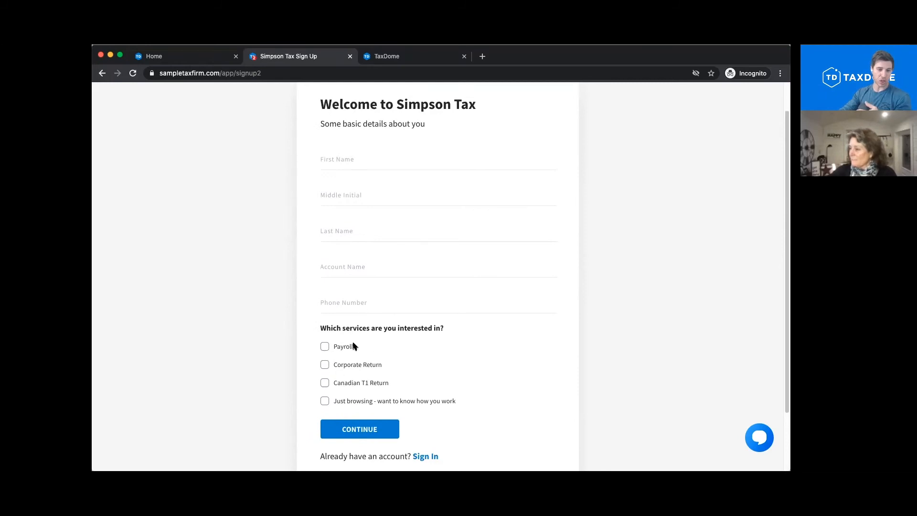
pyautogui.moveTo(400, 347)
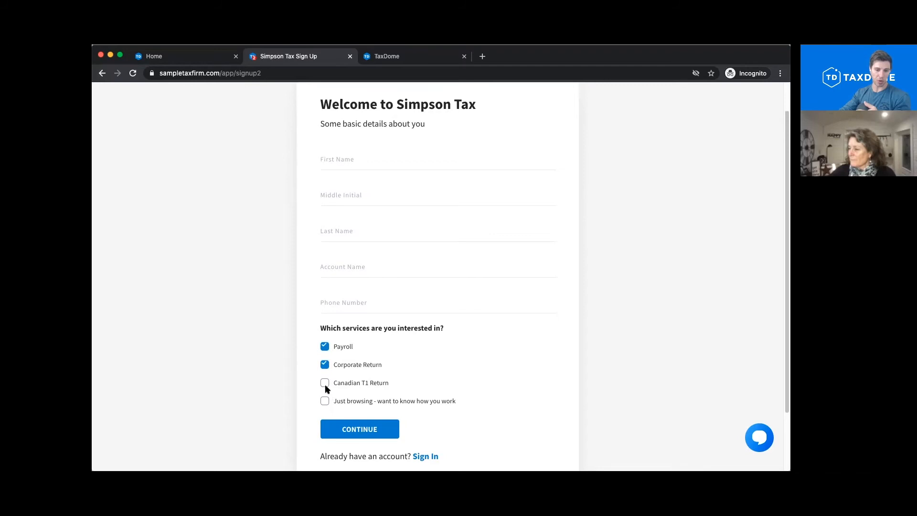
pyautogui.moveTo(325, 403)
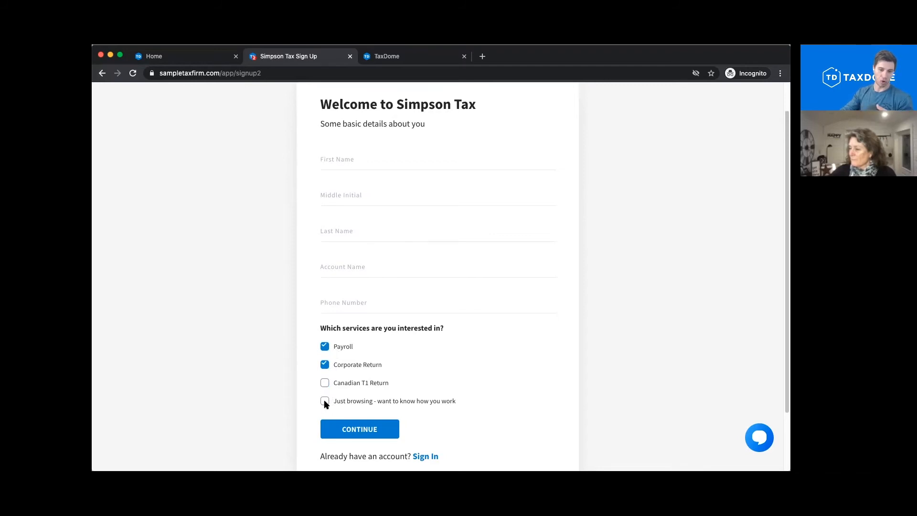
# Tick Payroll, Corporate Return and Canadian T1 Return, leaving Just browsing unticked
pyautogui.click(325, 400)
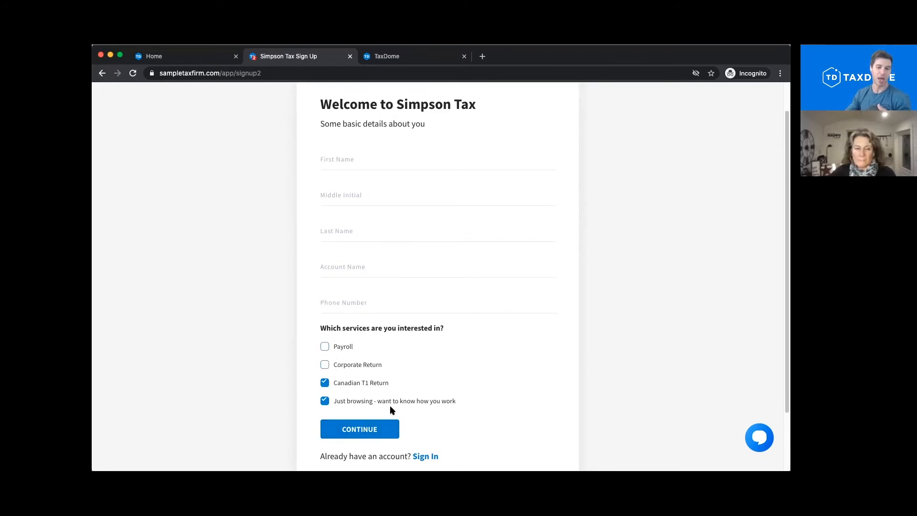
pyautogui.moveTo(355, 391)
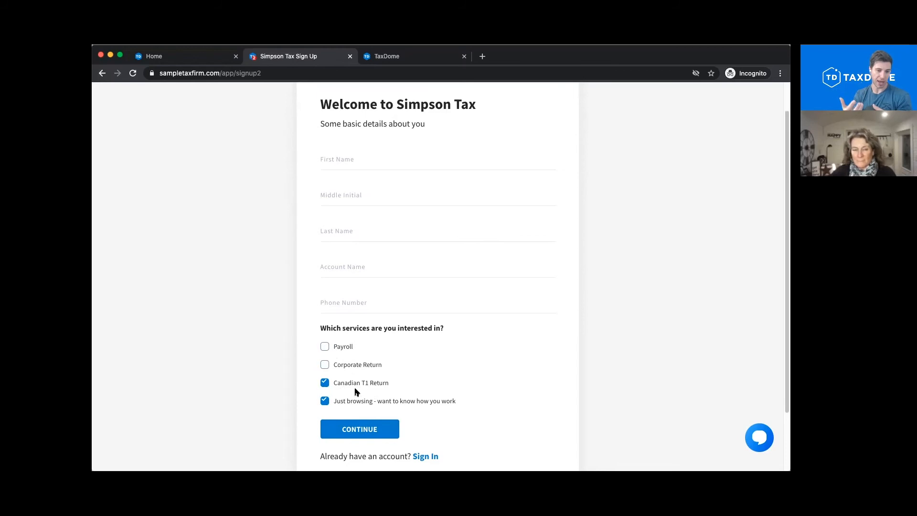
pyautogui.moveTo(385, 384)
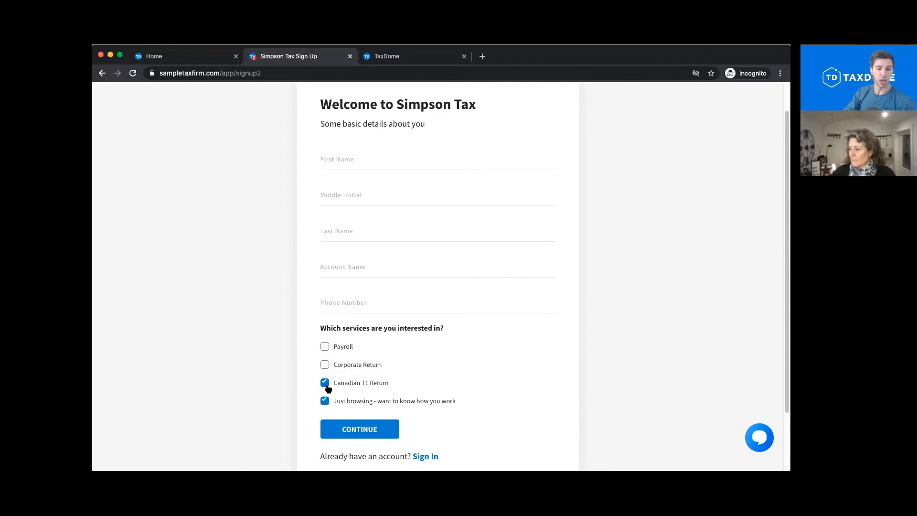
pyautogui.click(325, 382)
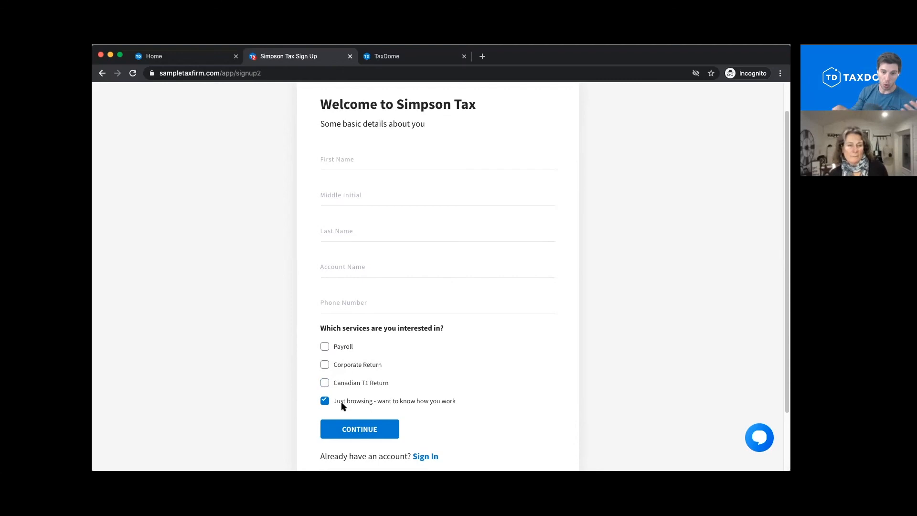
pyautogui.click(325, 400)
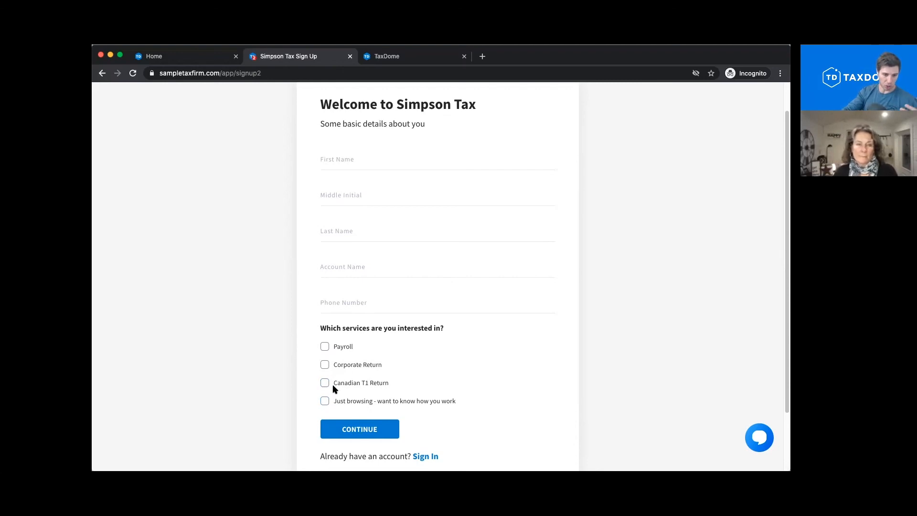
pyautogui.click(325, 382)
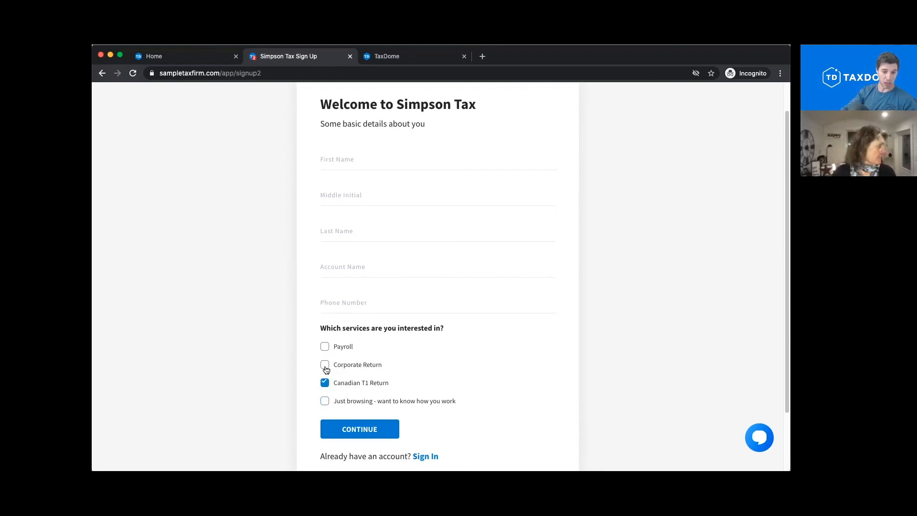
pyautogui.click(325, 364)
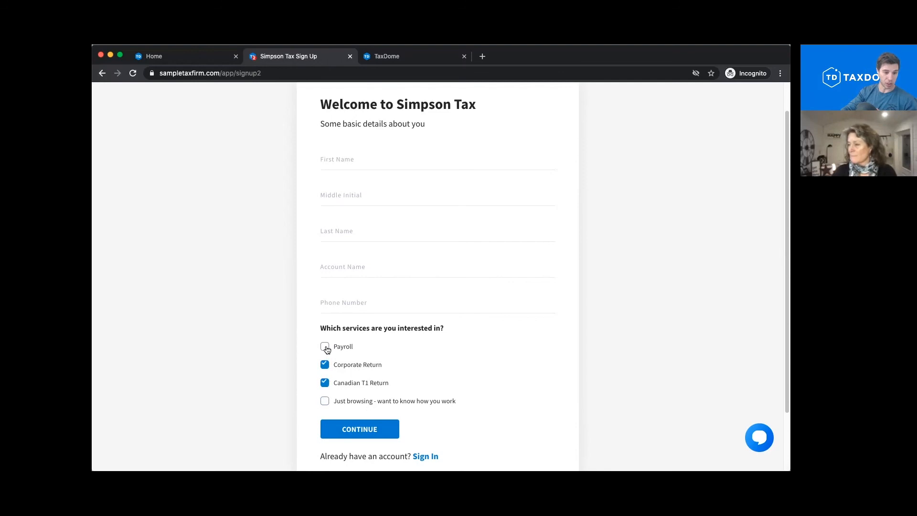
pyautogui.click(325, 346)
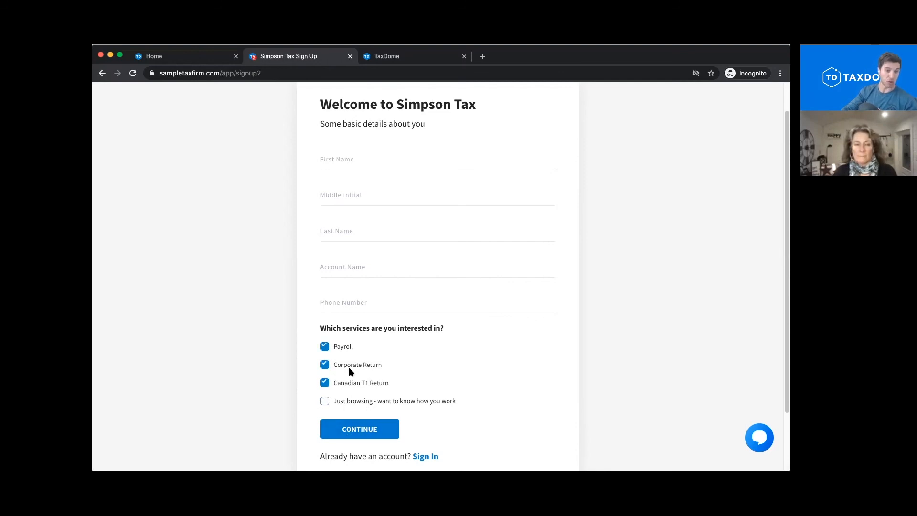